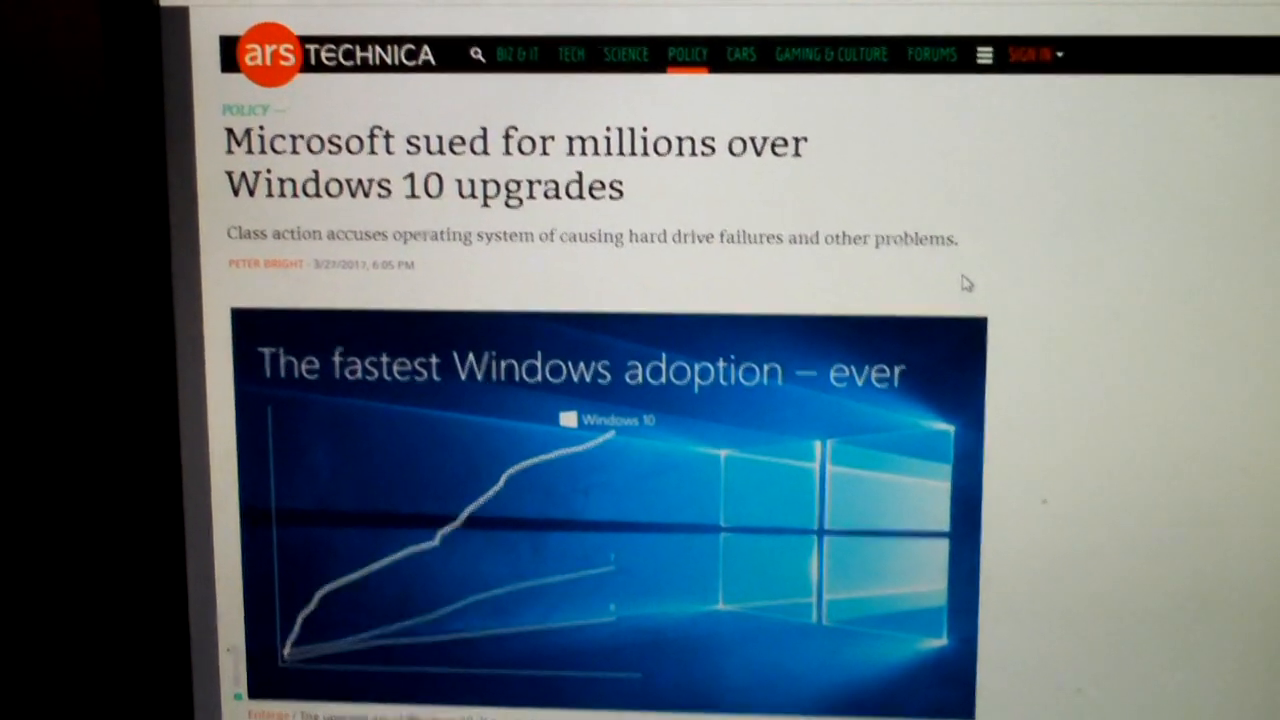
Step: Scroll down past the chart to the paragraphs on the plaintiffs' claims and the $5 million damages
{"action": "scroll", "scroll_direction": "down", "scroll_amount": 3}
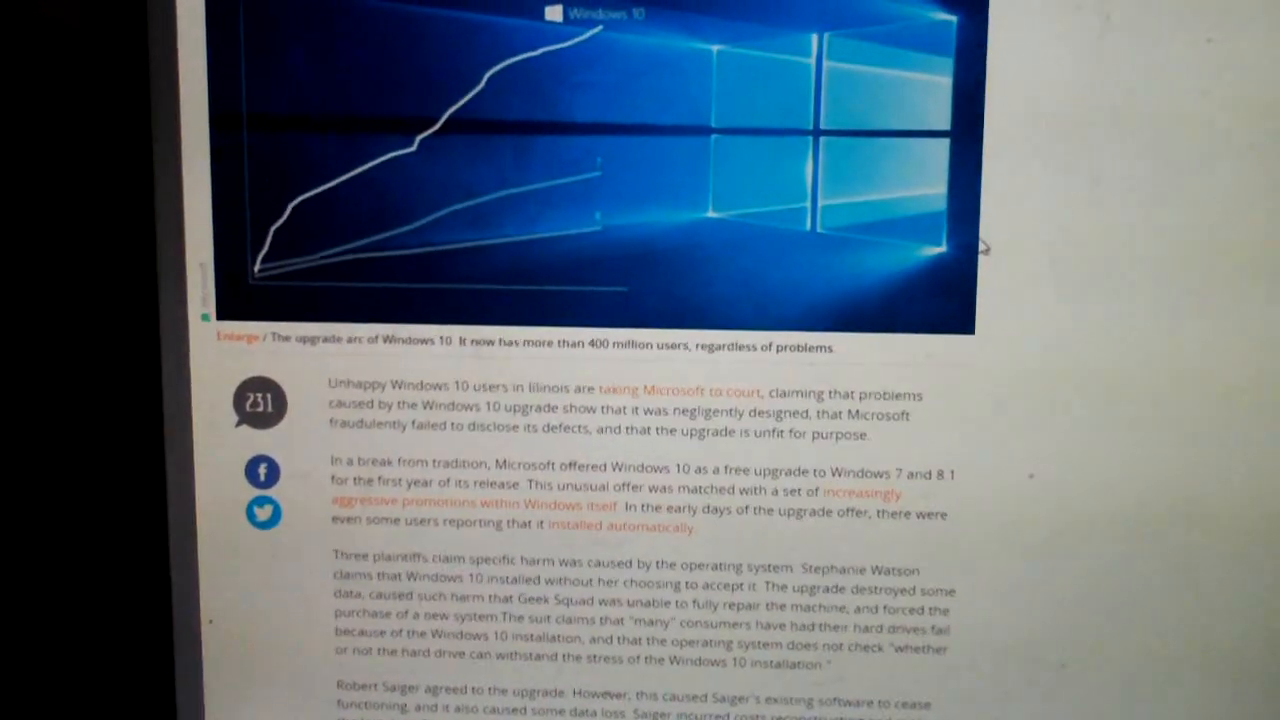
{"action": "scroll", "scroll_direction": "down", "scroll_amount": 3}
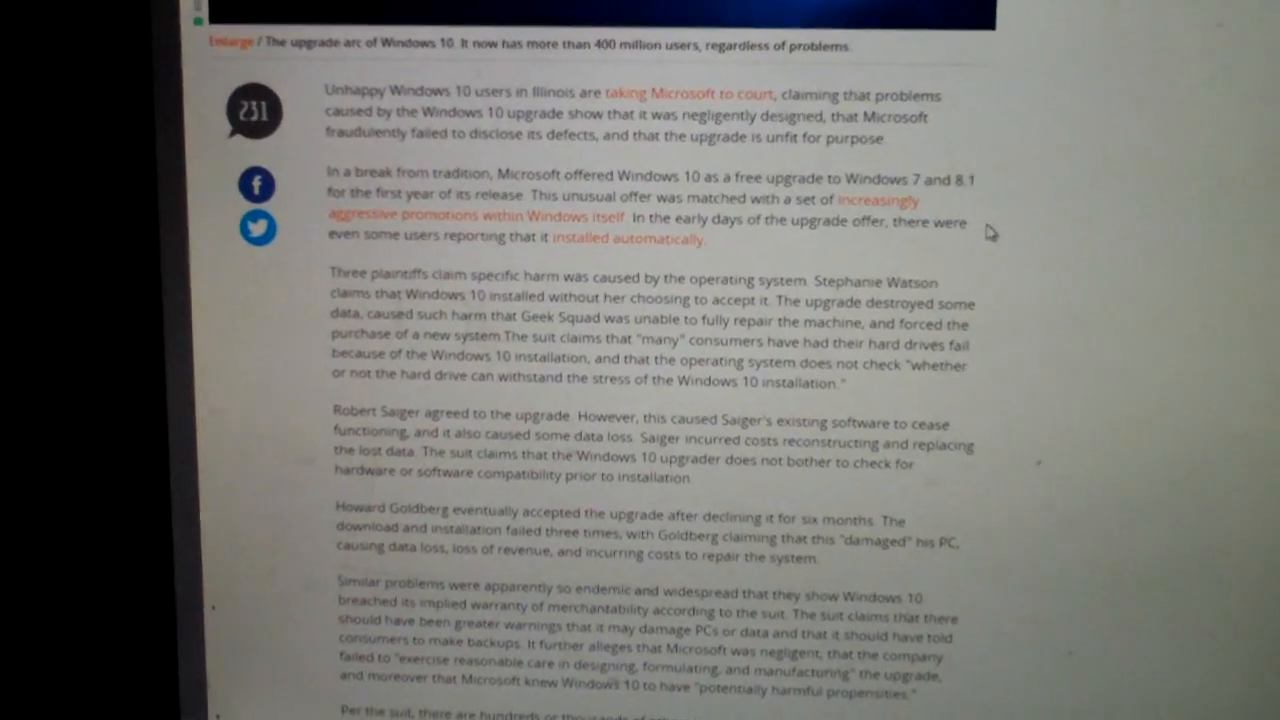
{"action": "scroll", "scroll_direction": "down", "scroll_amount": 3}
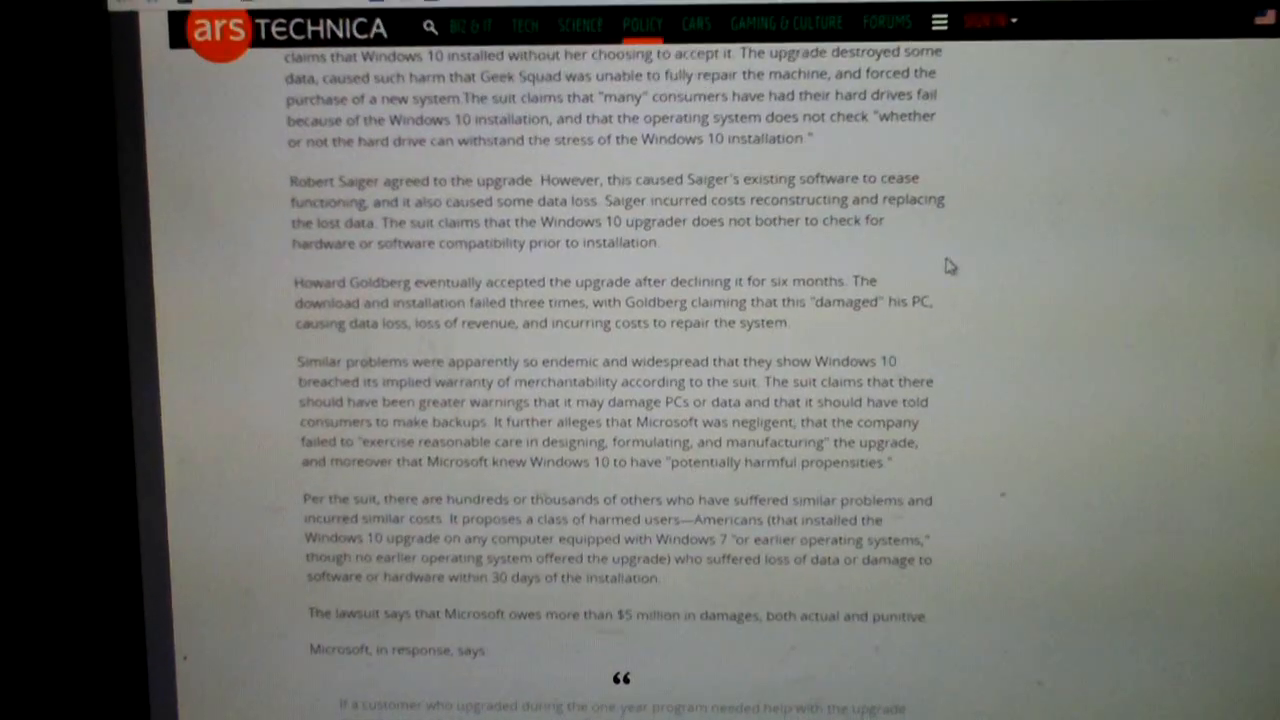
{"action": "scroll", "scroll_direction": "up", "scroll_amount": 3}
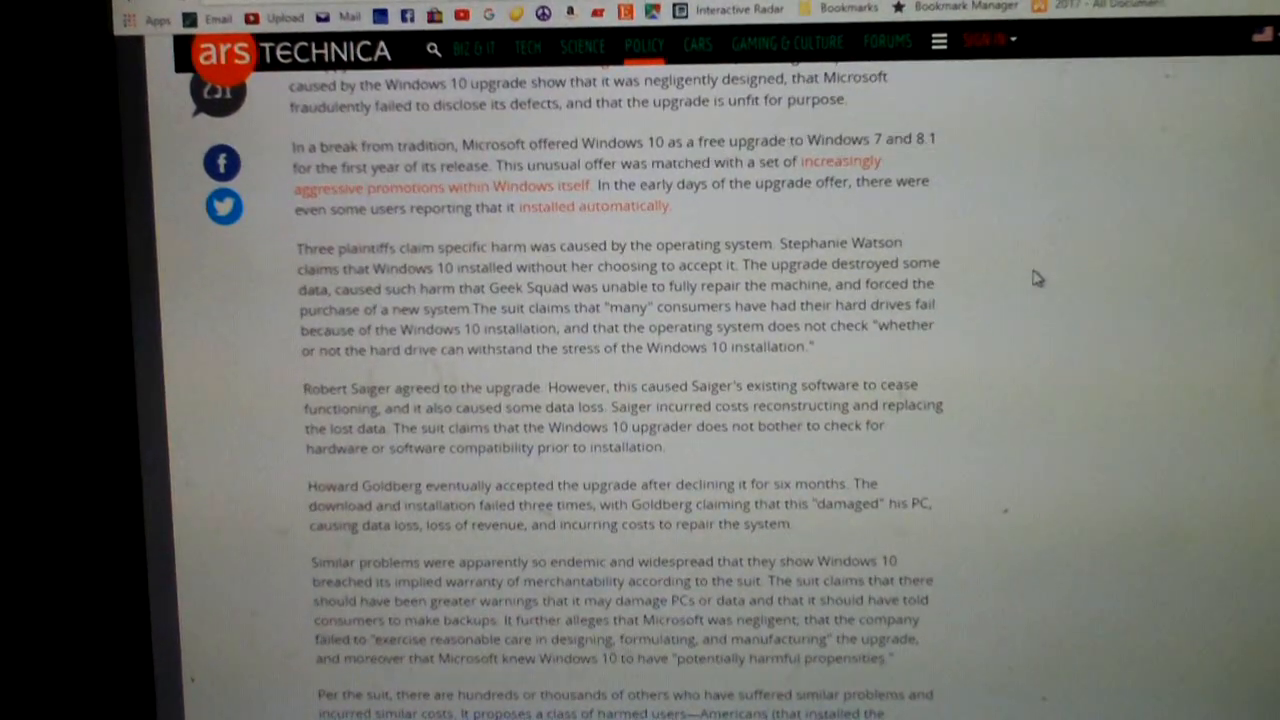
{"action": "scroll", "scroll_direction": "down", "scroll_amount": 3}
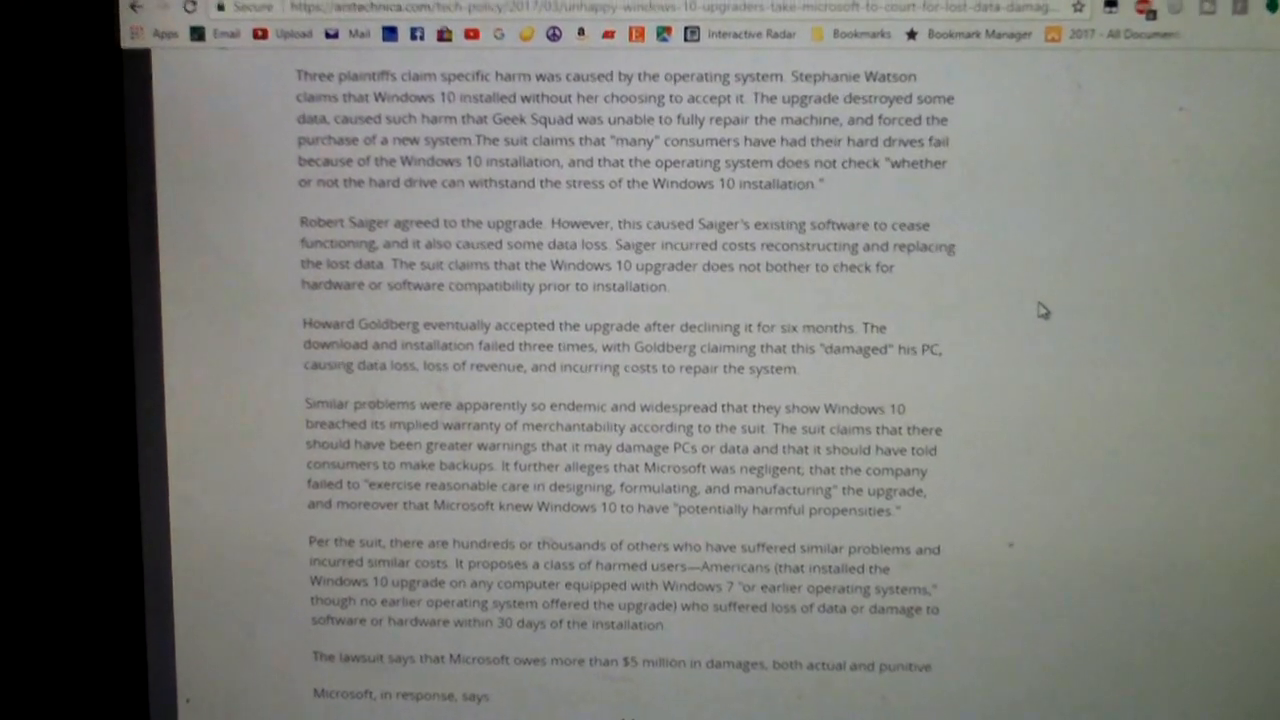
Step: Scroll the page back to the article headline and the 'fastest Windows adoption' chart image
{"action": "scroll", "scroll_direction": "down", "scroll_amount": 3}
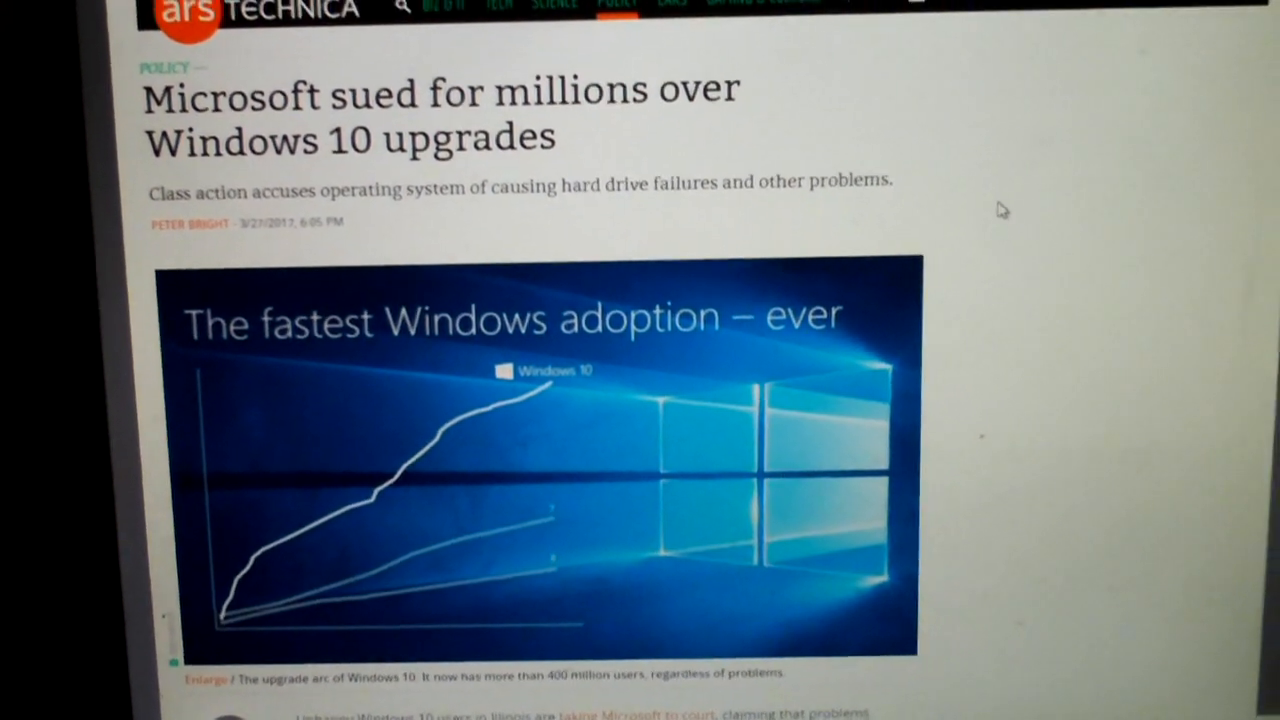
{"action": "scroll", "scroll_direction": "down", "scroll_amount": 3}
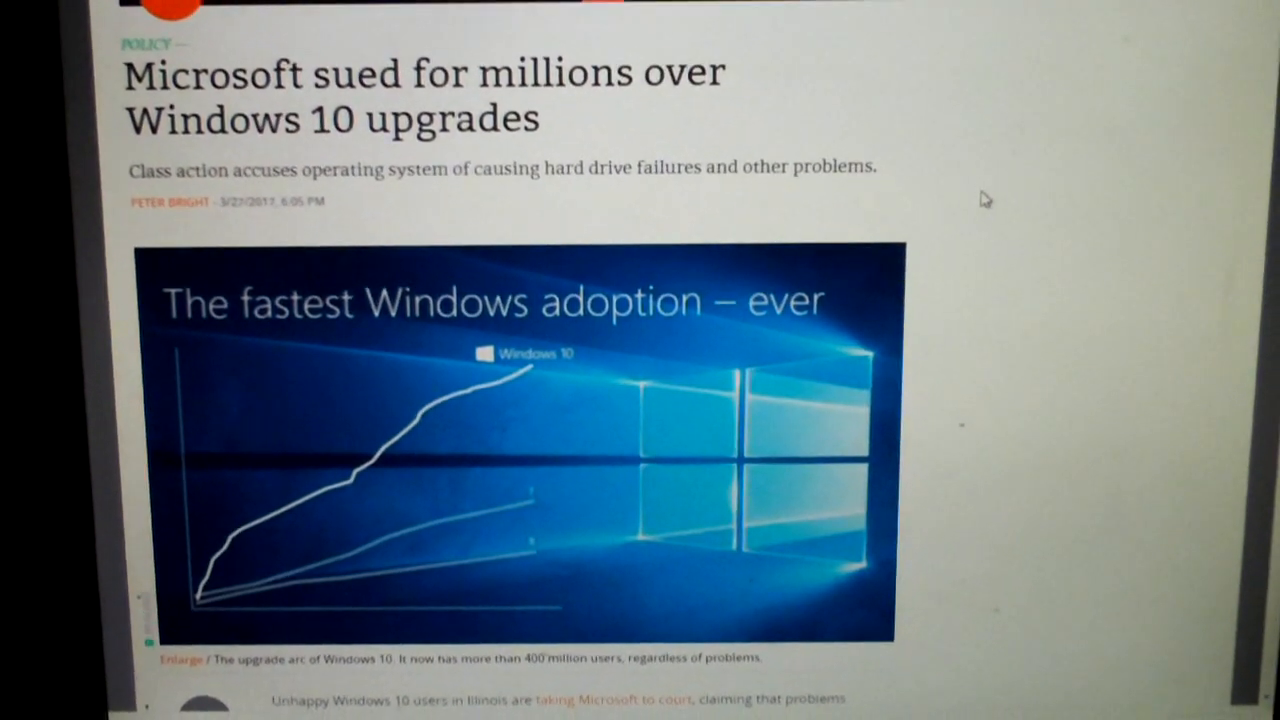
{"action": "scroll", "scroll_direction": "down", "scroll_amount": 3}
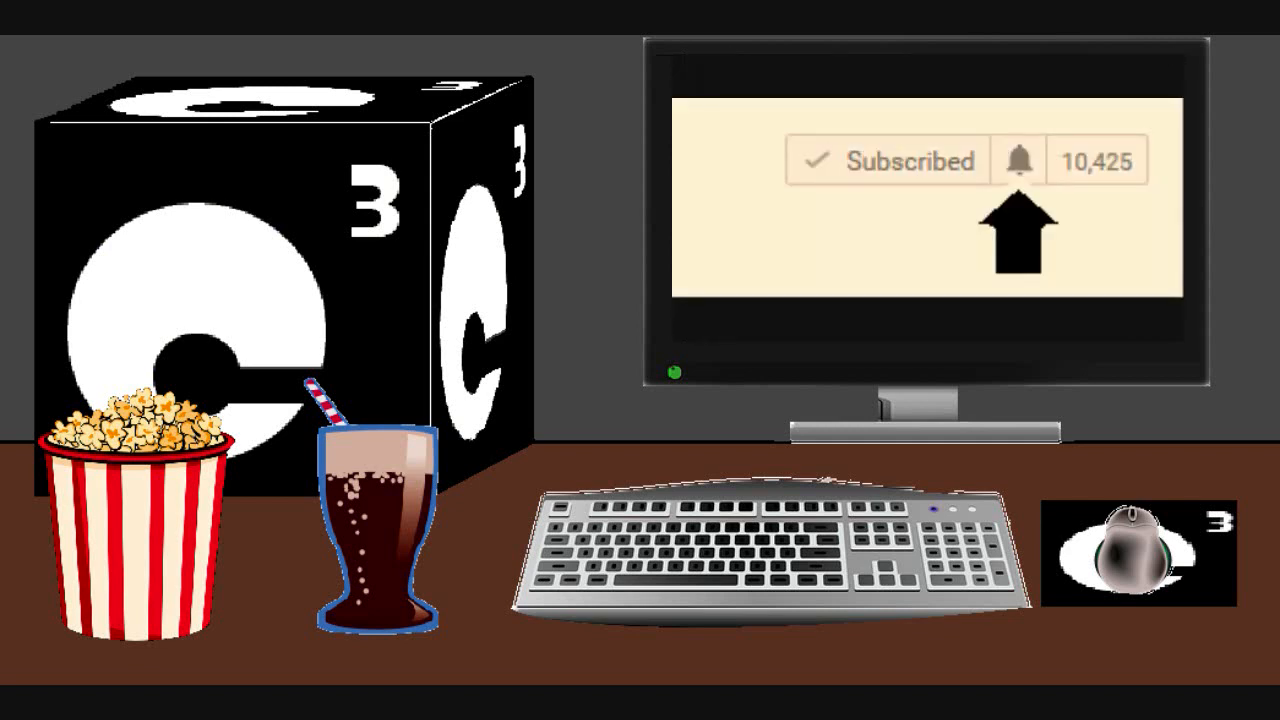
Step: Move from the article into the channel outro with the subscribe bell and end-screen video
{"action": "left_click", "coordinate": [1018, 160]}
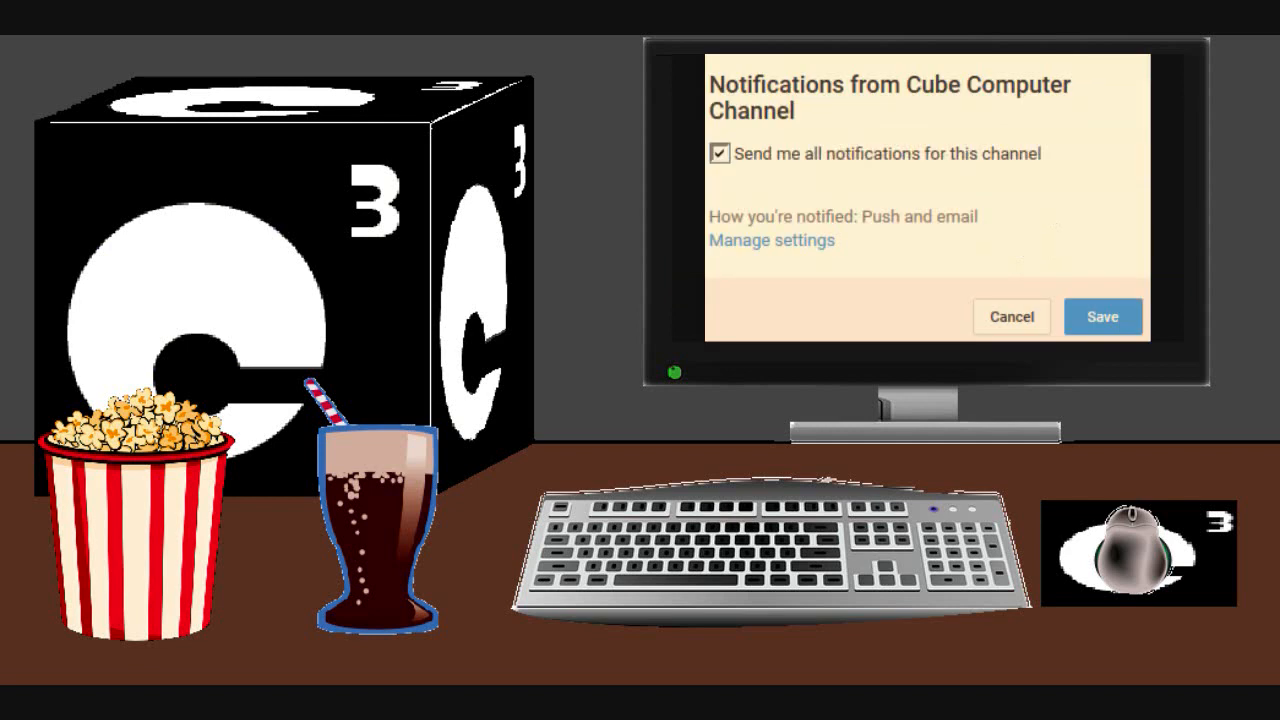
{"action": "left_click", "coordinate": [1104, 316]}
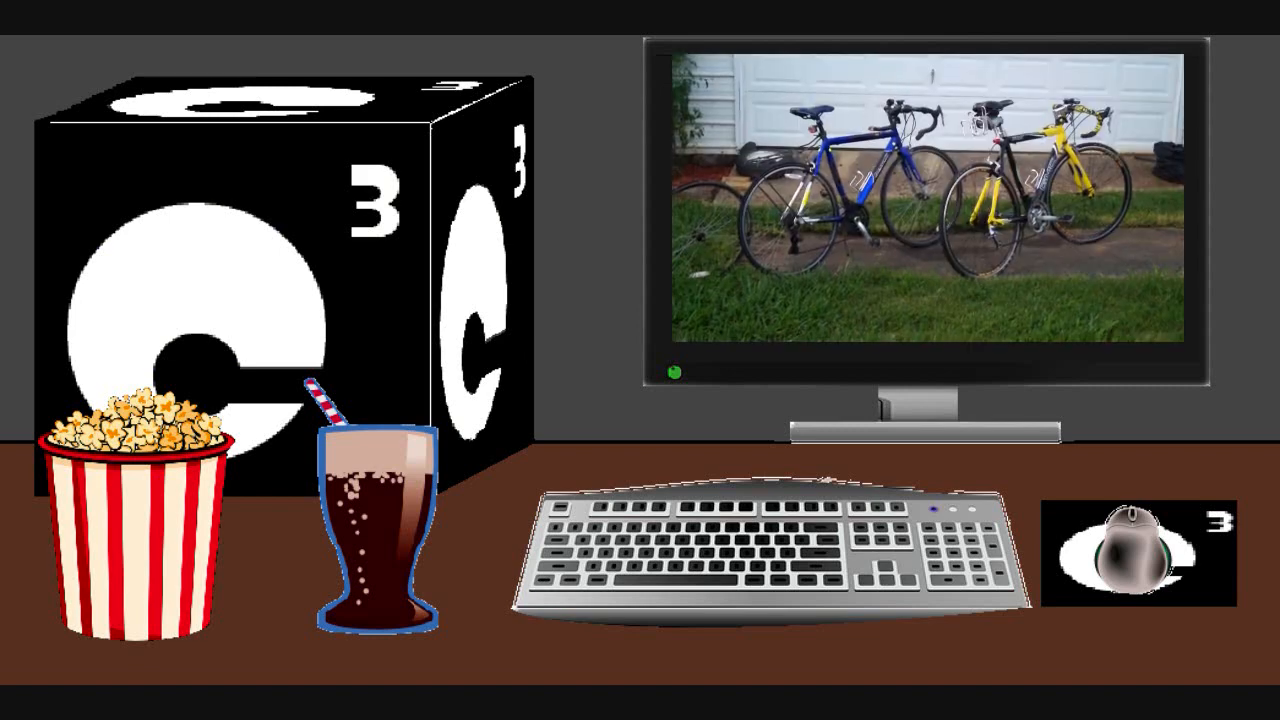